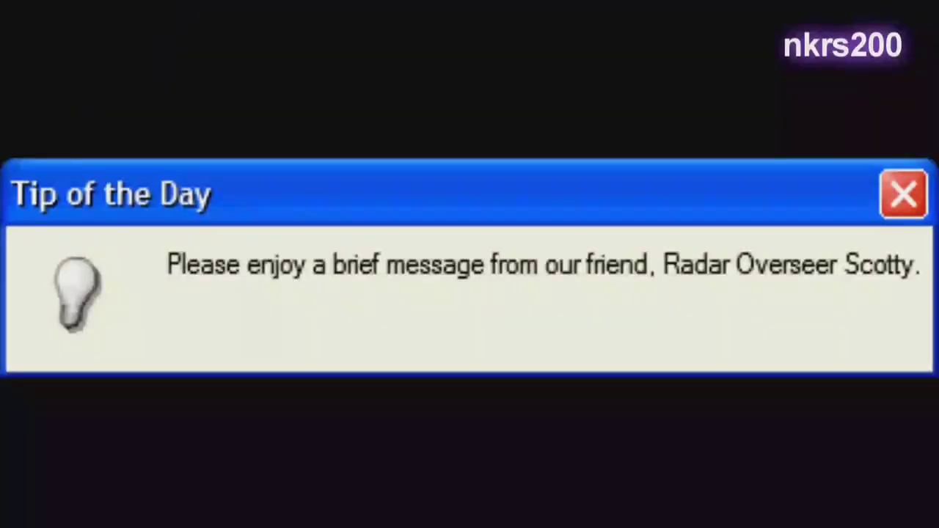
Let the compilation play from the Tip of the Day parody into the Minecraft '1+1=?' clip.
{"action": "left_click", "coordinate": [901, 192]}
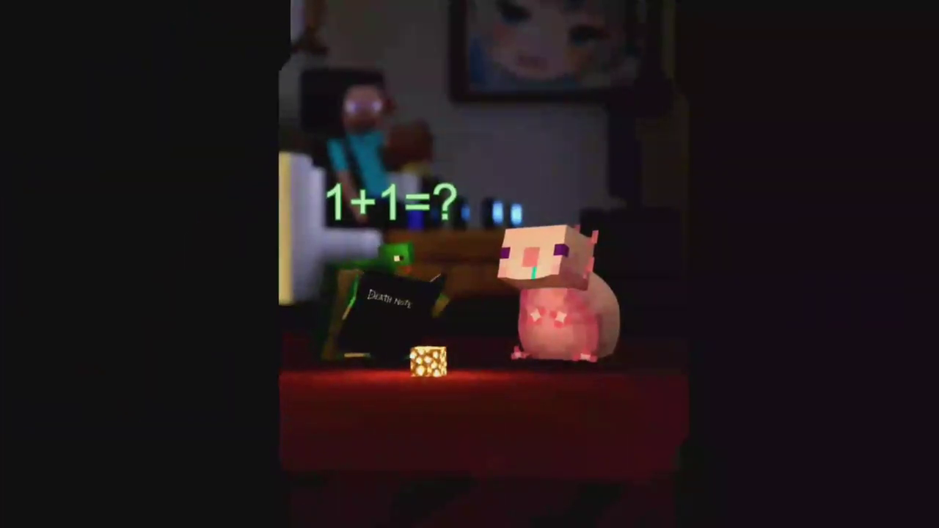